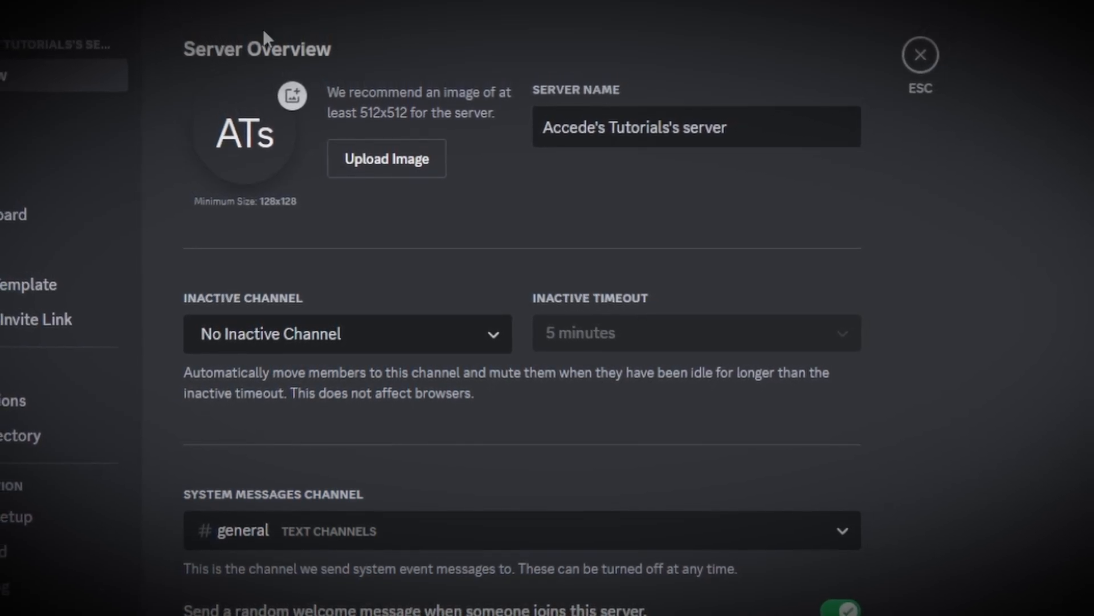
Replace the server name with 'Accede's Wonderful Server' in the Overview settings
{"action": "double_click", "coordinate": [660, 136]}
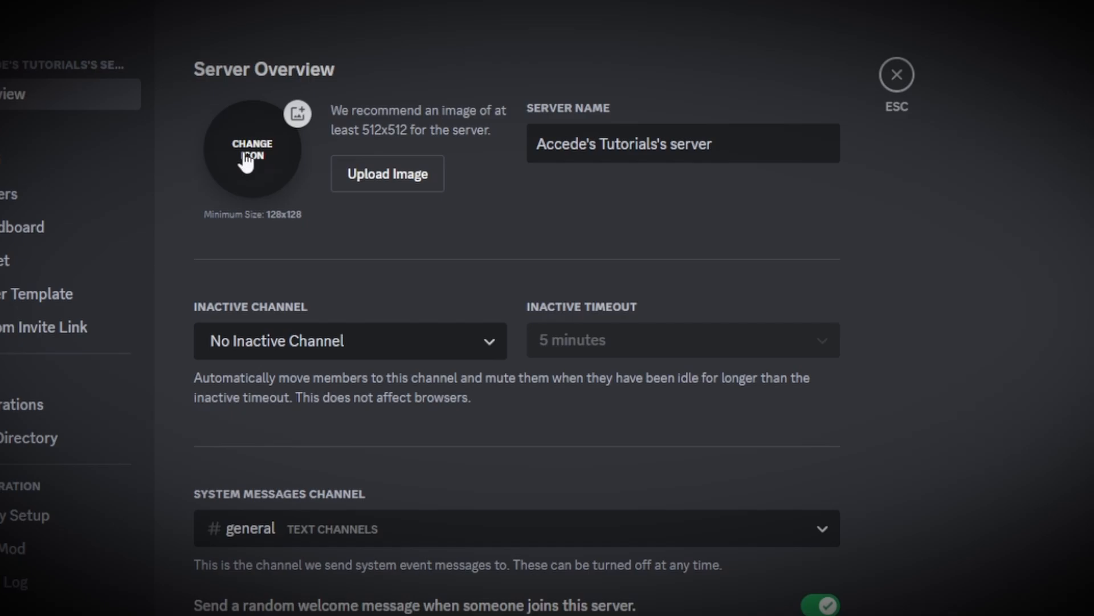
{"action": "type", "text": "Accede's Wonderful S"}
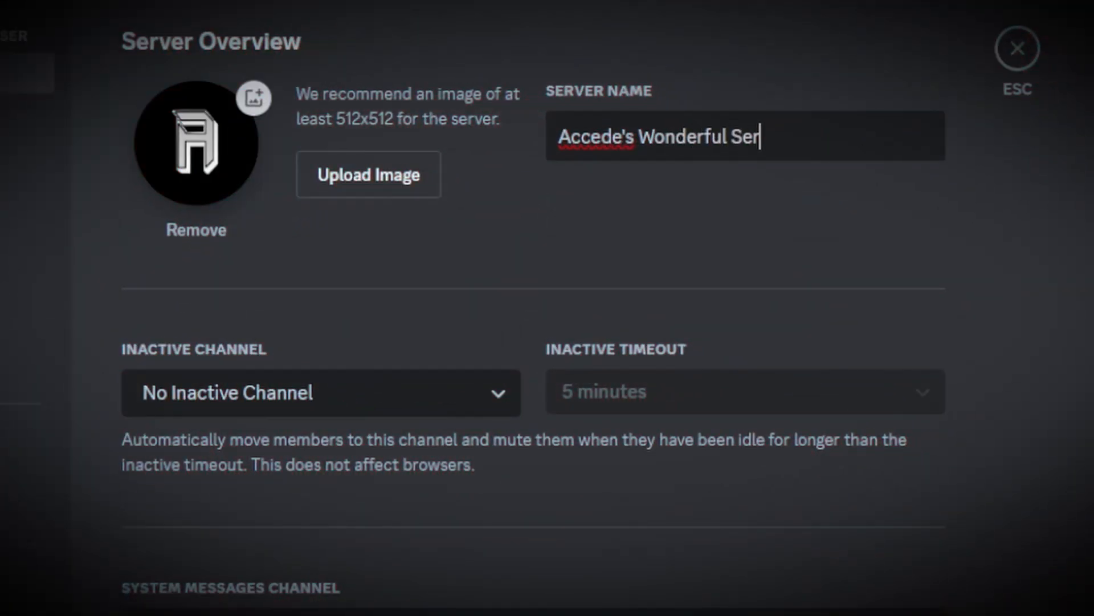
{"action": "type", "text": "ver"}
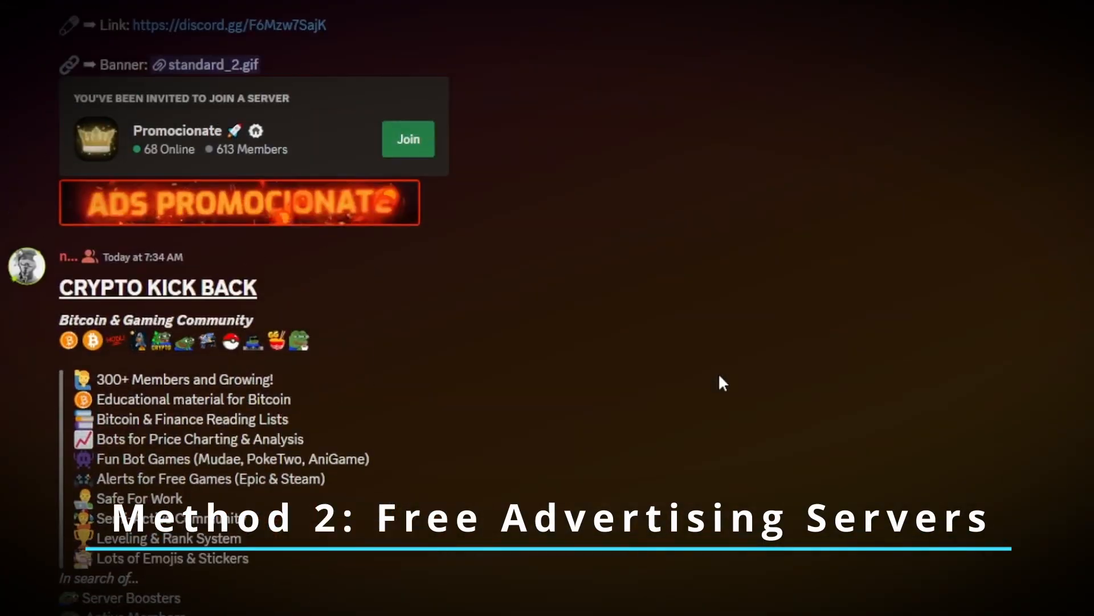
Scroll through the server ads posted in the 6-hour advertising channel
{"action": "scroll", "scroll_direction": "down", "scroll_amount": 3}
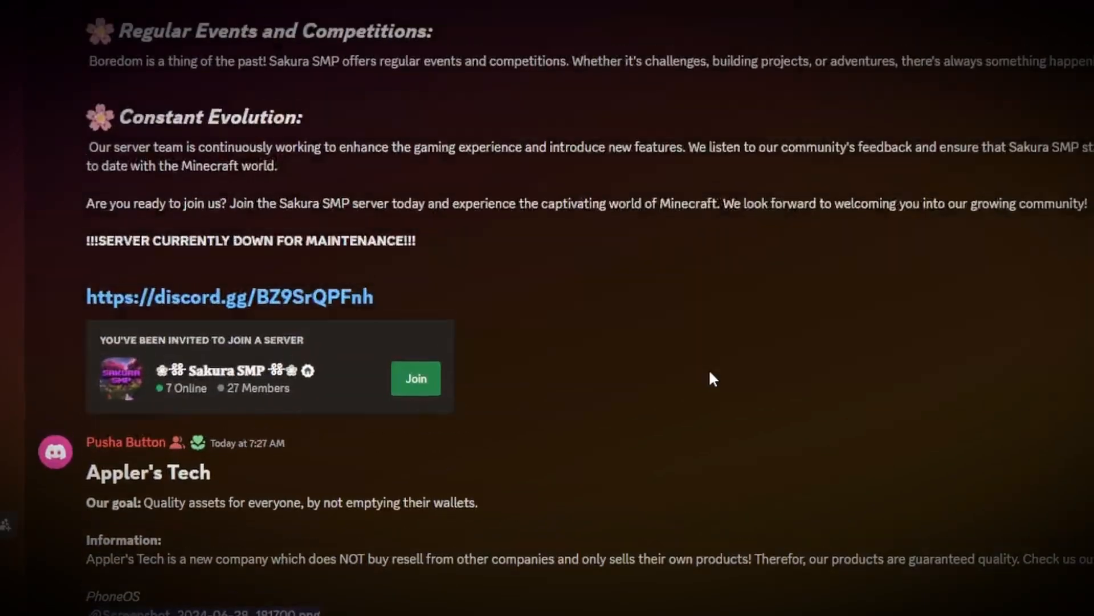
{"action": "scroll", "scroll_direction": "down", "scroll_amount": 3}
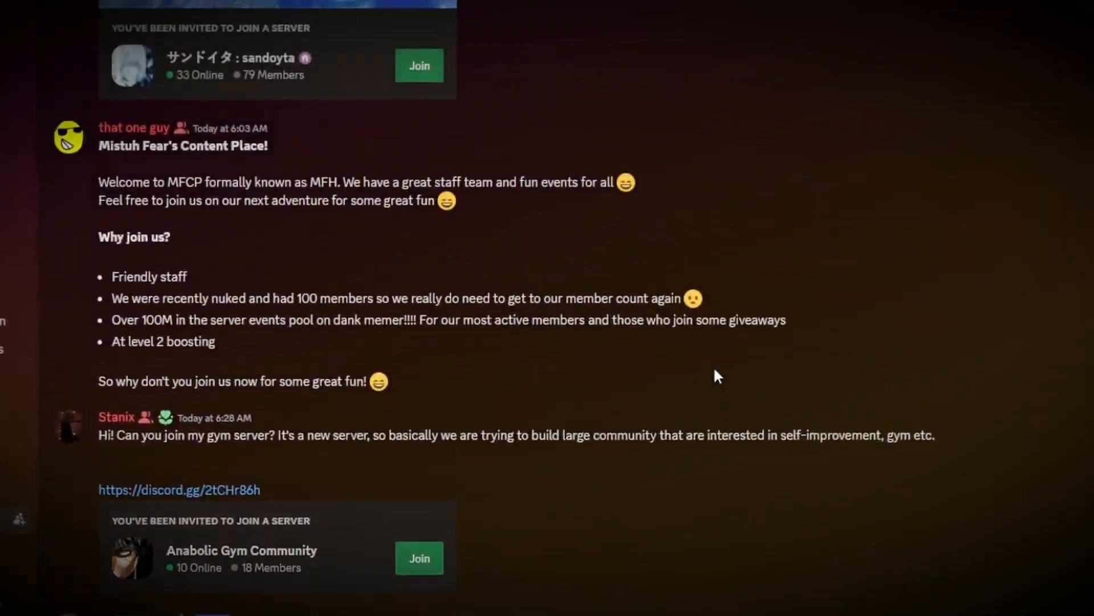
{"action": "scroll", "scroll_direction": "down", "scroll_amount": 3}
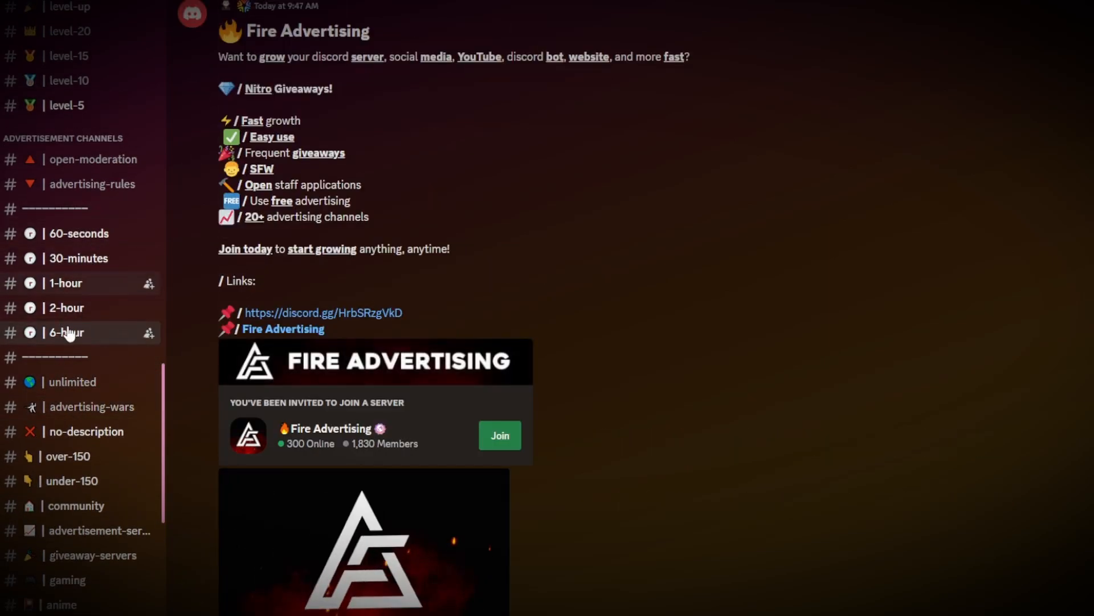
{"action": "scroll", "scroll_direction": "down", "scroll_amount": 3}
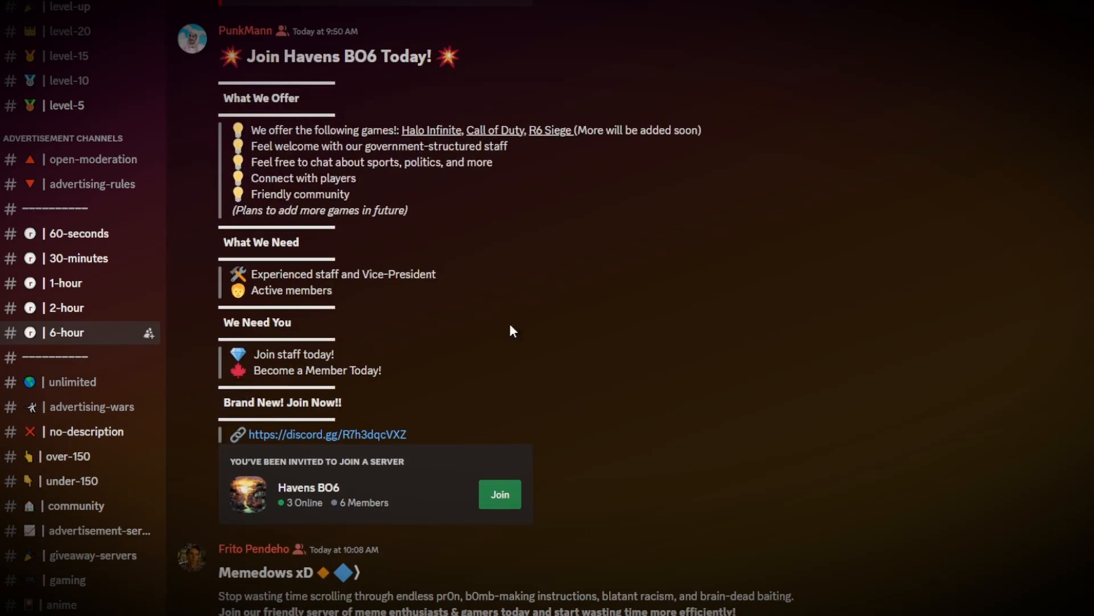
{"action": "scroll", "scroll_direction": "down", "scroll_amount": 3}
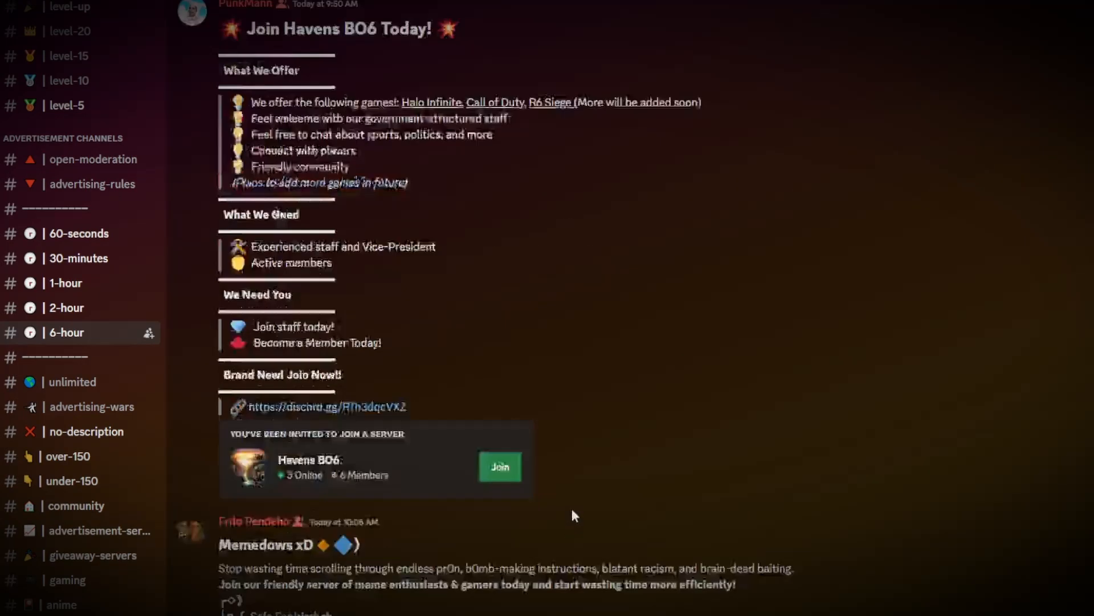
{"action": "scroll", "scroll_direction": "down", "scroll_amount": 3}
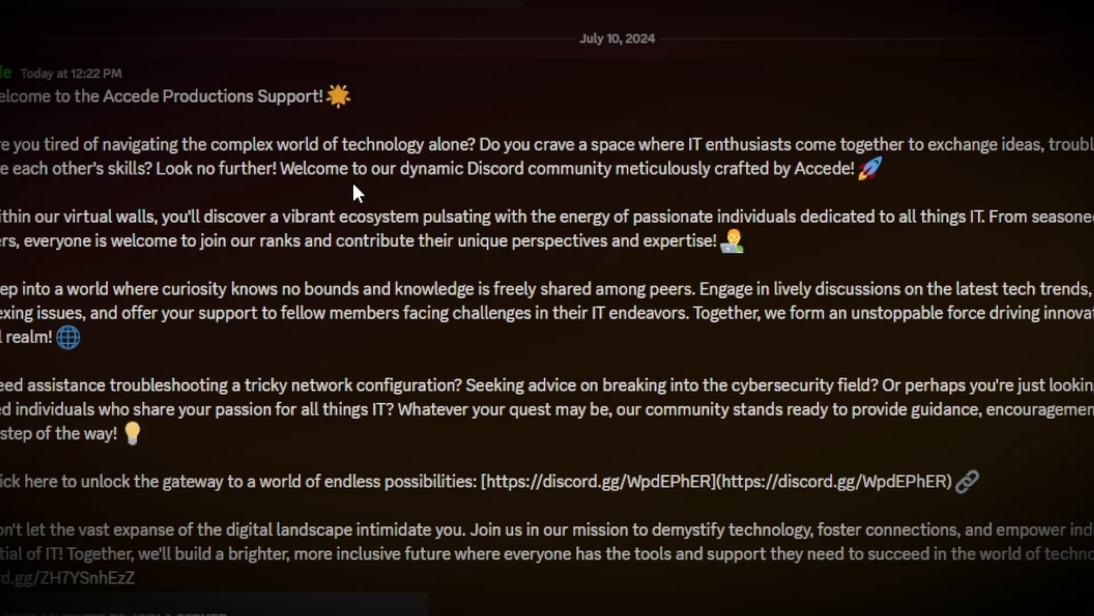
{"action": "scroll", "scroll_direction": "down", "scroll_amount": 3}
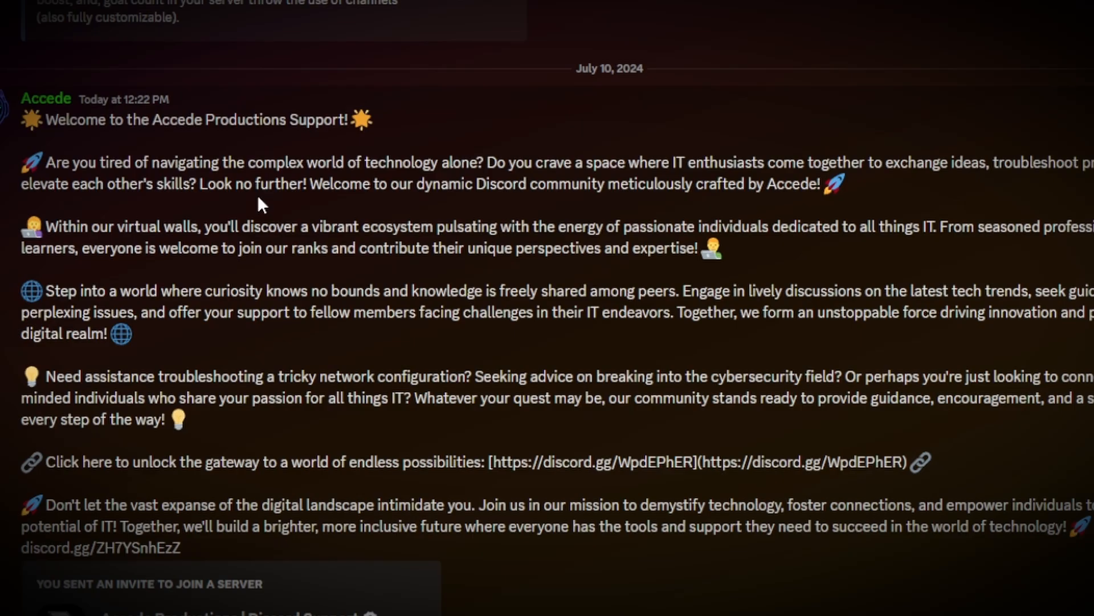
{"action": "scroll", "scroll_direction": "down", "scroll_amount": 3}
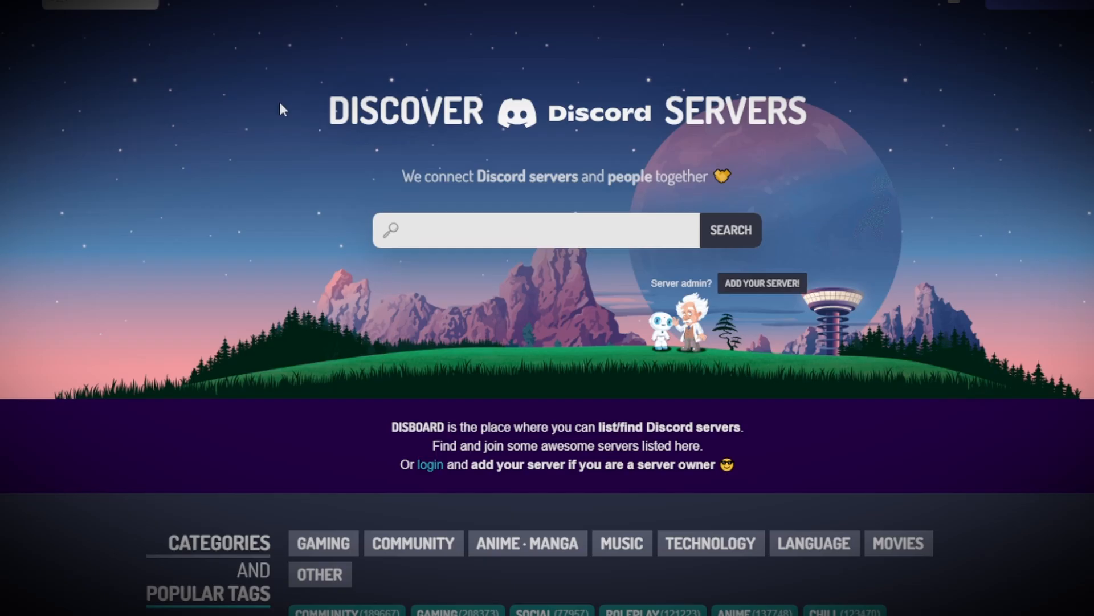
{"action": "scroll", "scroll_direction": "down", "scroll_amount": 3}
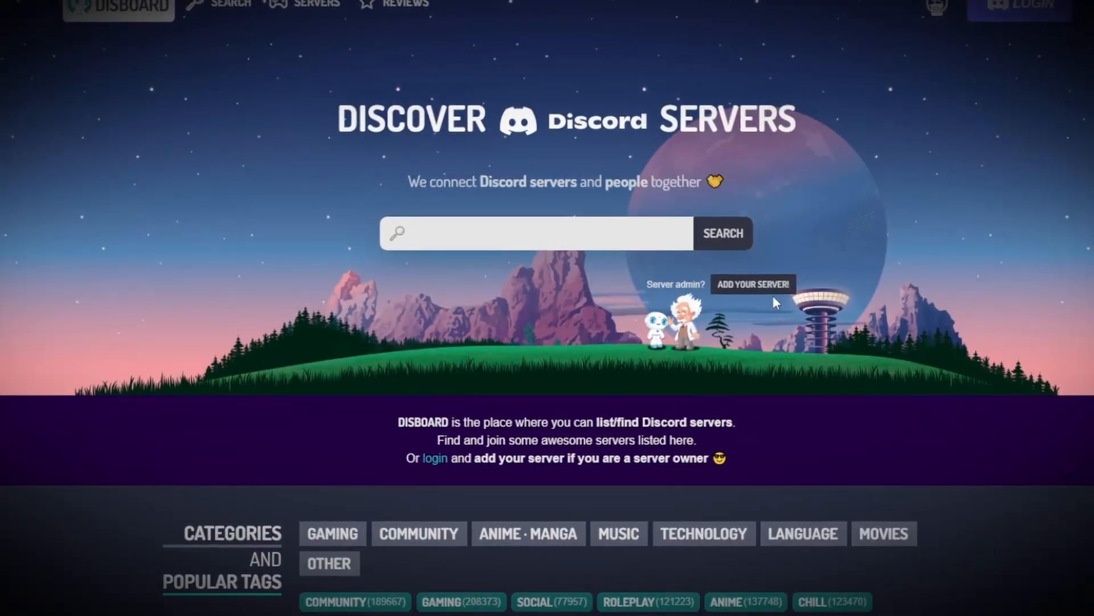
{"action": "scroll", "scroll_direction": "down", "scroll_amount": 3}
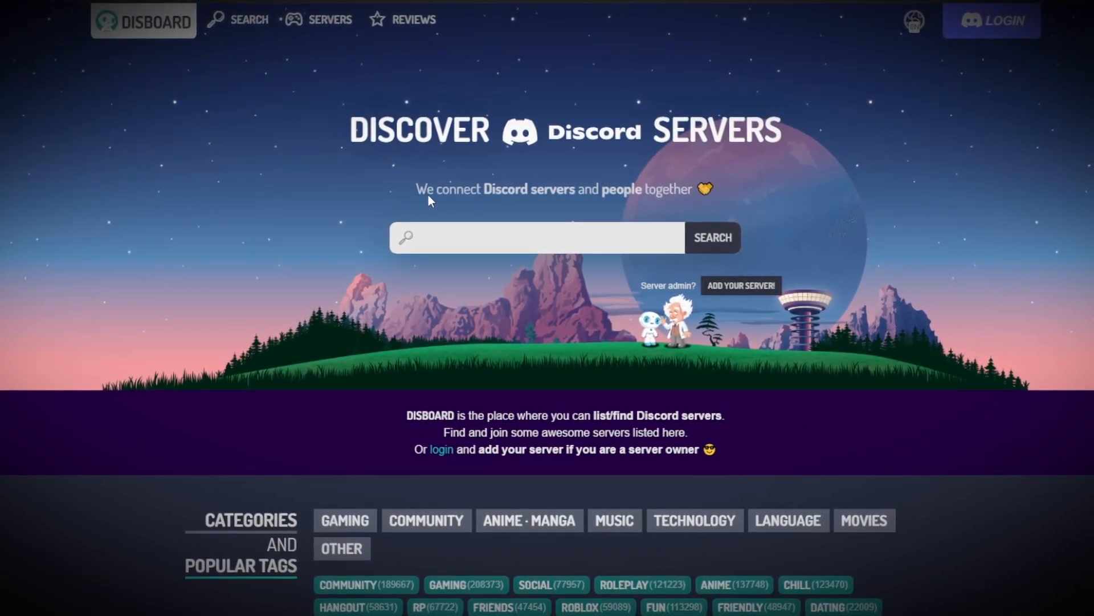
{"action": "left_click", "coordinate": [990, 20]}
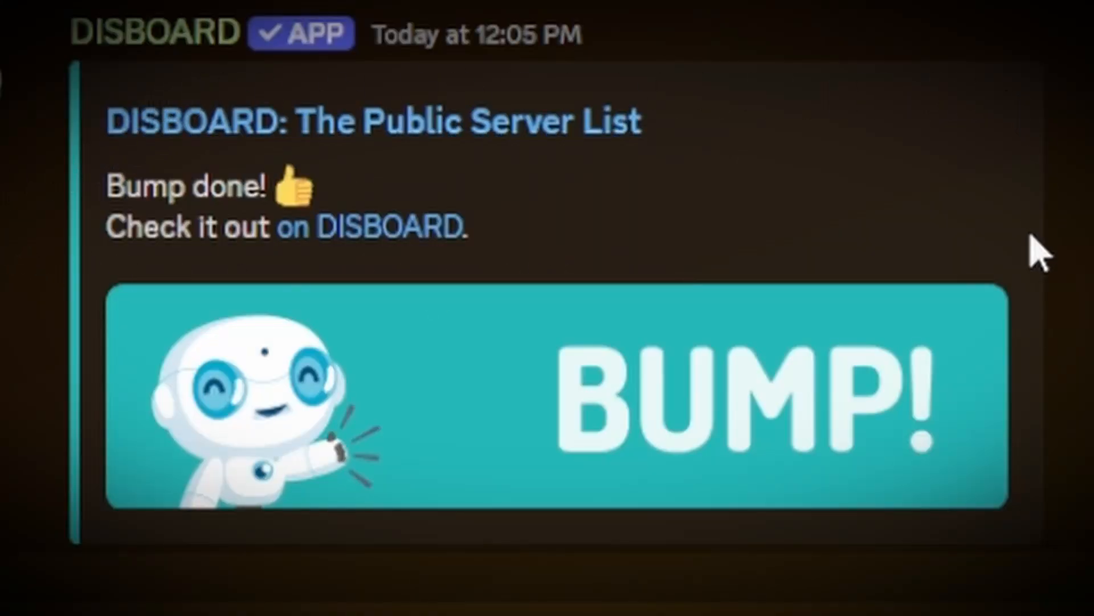
{"action": "mouse_move", "coordinate": [1033, 157]}
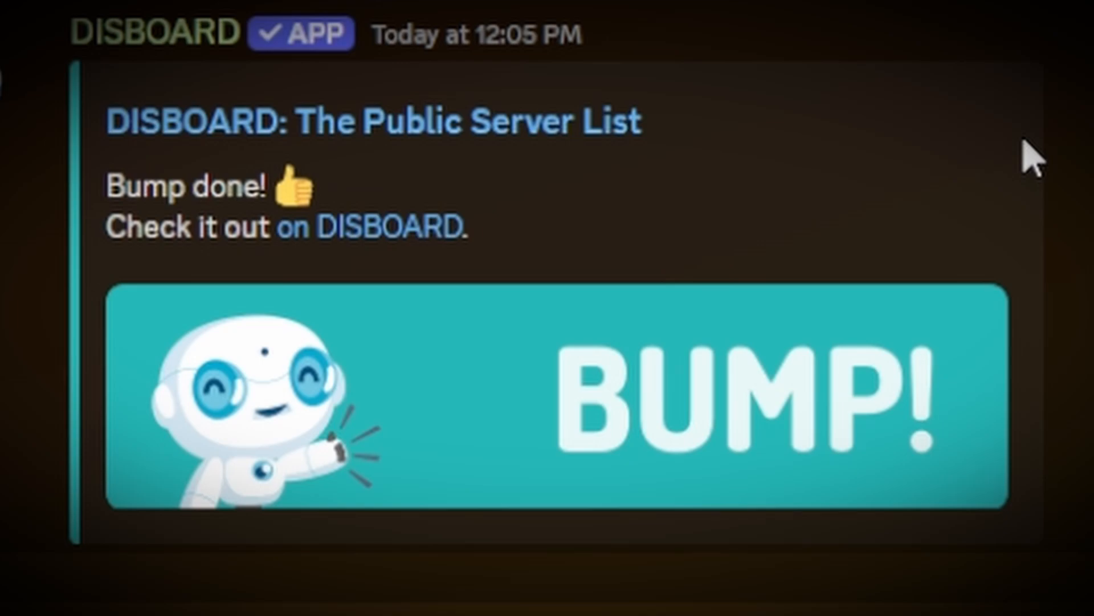
{"action": "mouse_move", "coordinate": [18, 315]}
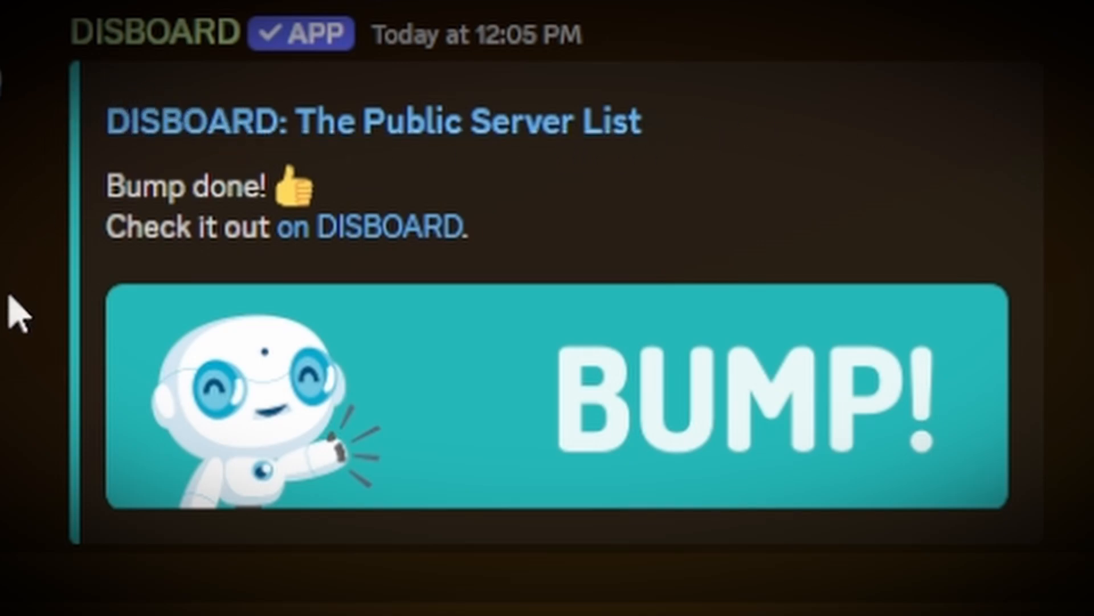
{"action": "mouse_move", "coordinate": [129, 478]}
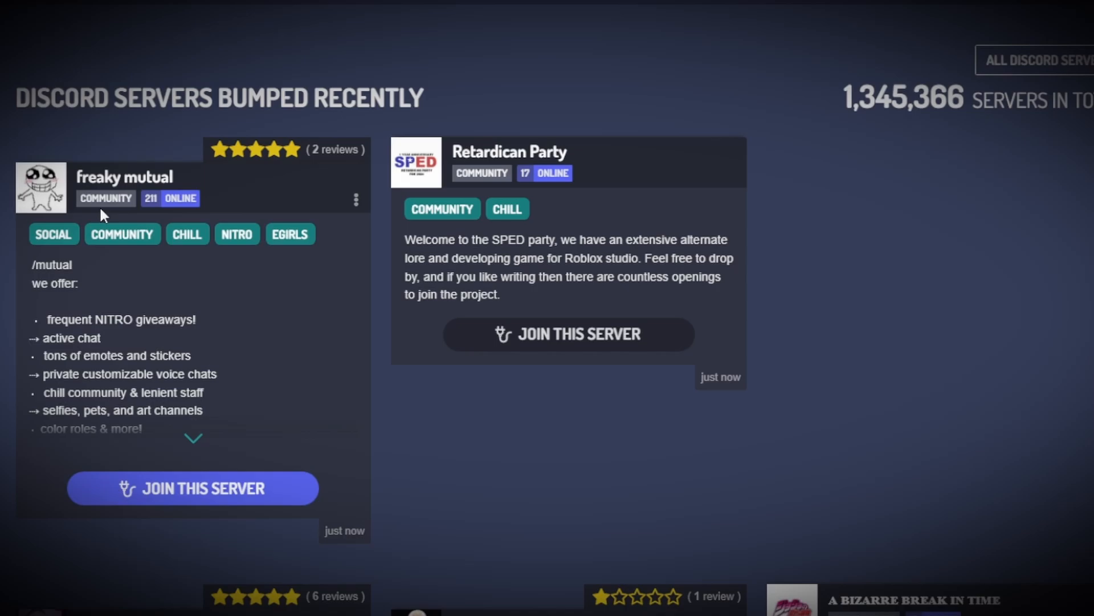
{"action": "scroll", "scroll_direction": "down", "scroll_amount": 3}
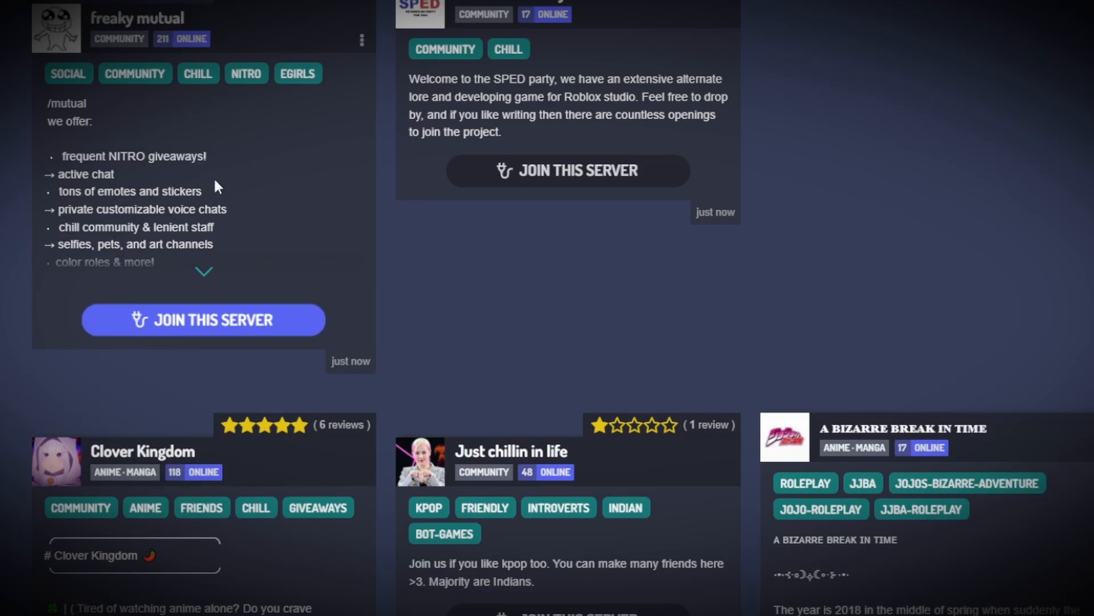
{"action": "scroll", "scroll_direction": "down", "scroll_amount": 3}
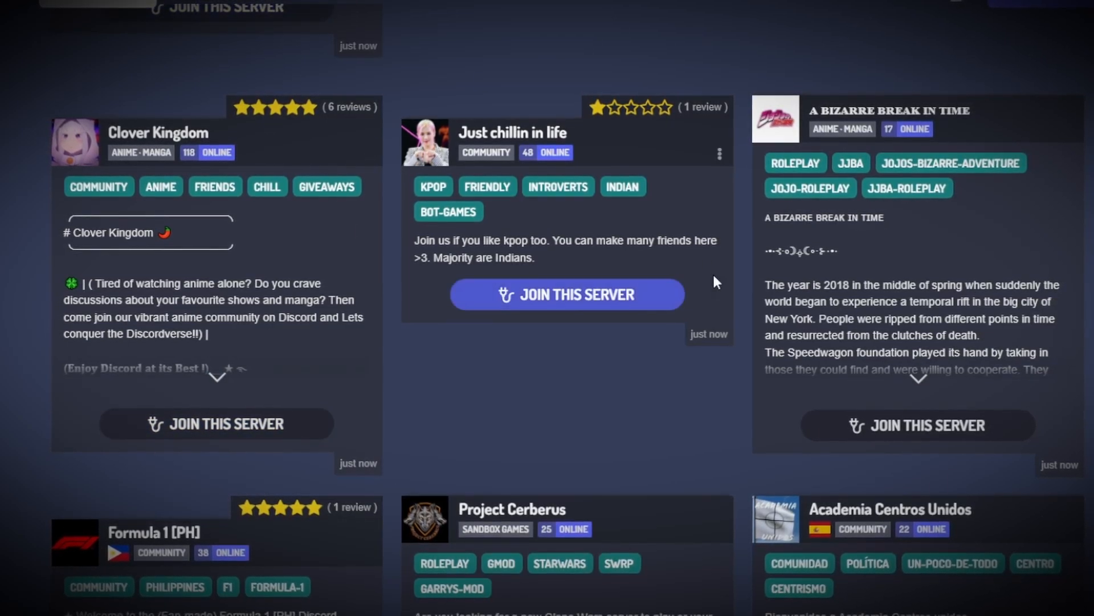
{"action": "scroll", "scroll_direction": "down", "scroll_amount": 3}
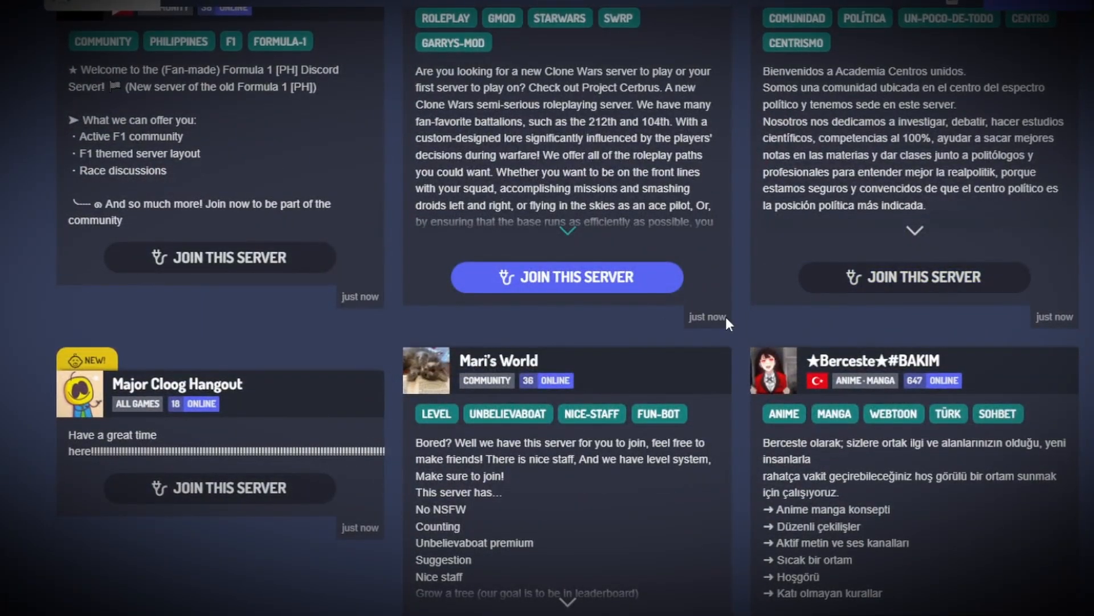
{"action": "scroll", "scroll_direction": "down", "scroll_amount": 3}
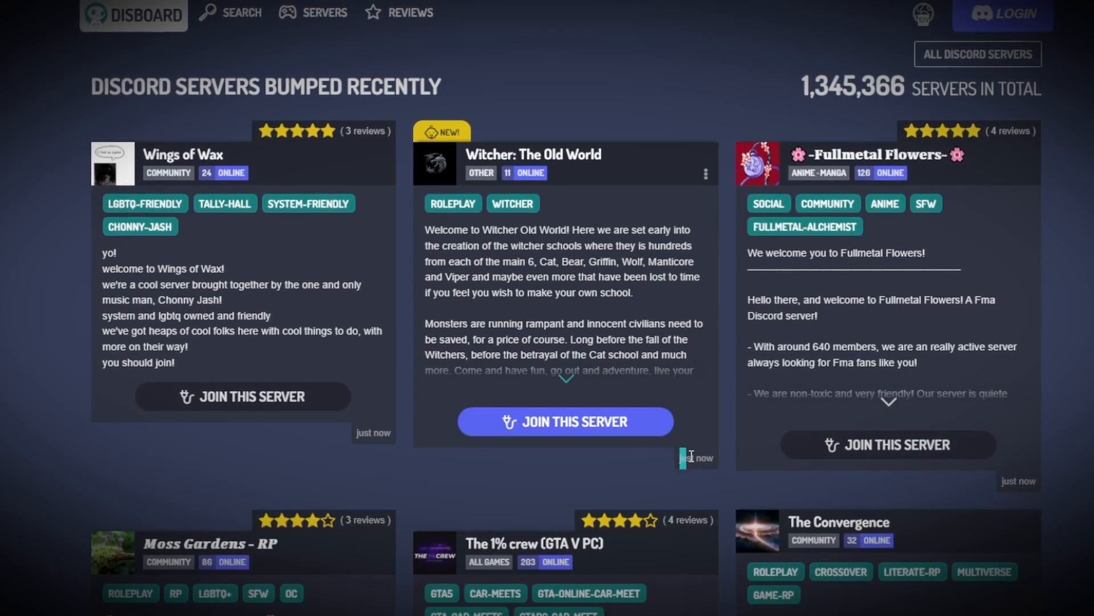
{"action": "left_click", "coordinate": [135, 15]}
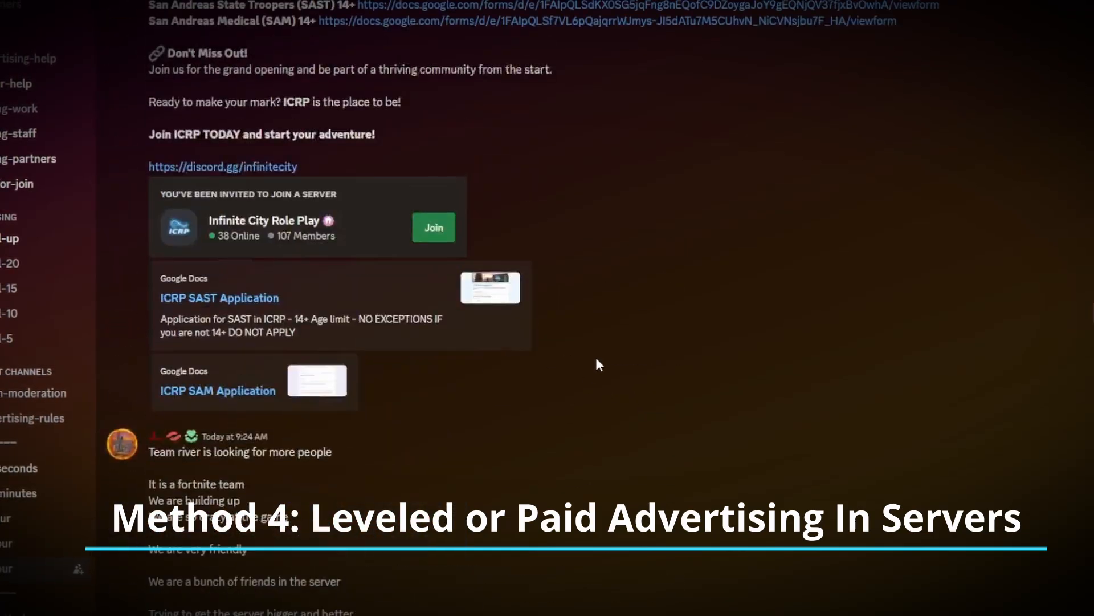
Scroll through the server ads posted in the #level-5 channel of Super Advertisement
{"action": "scroll", "scroll_direction": "down", "scroll_amount": 3}
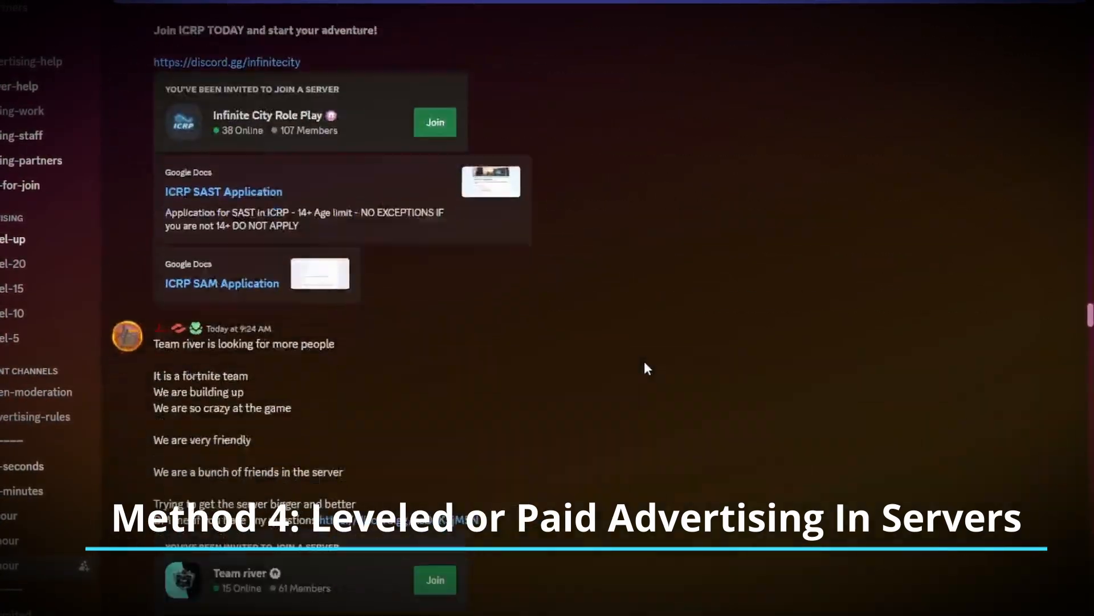
{"action": "scroll", "scroll_direction": "down", "scroll_amount": 3}
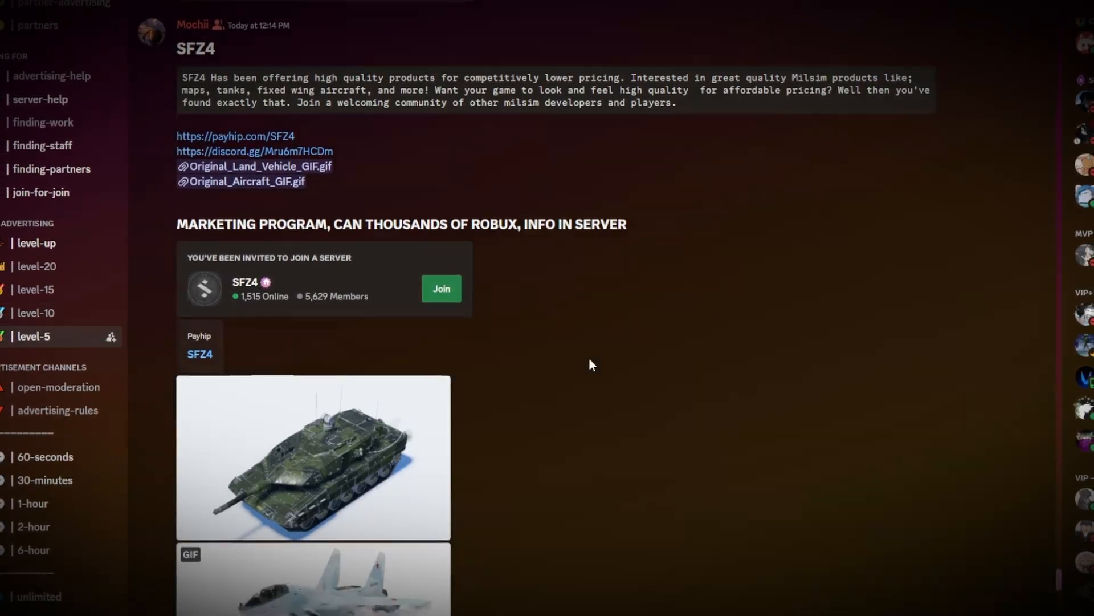
{"action": "scroll", "scroll_direction": "down", "scroll_amount": 3}
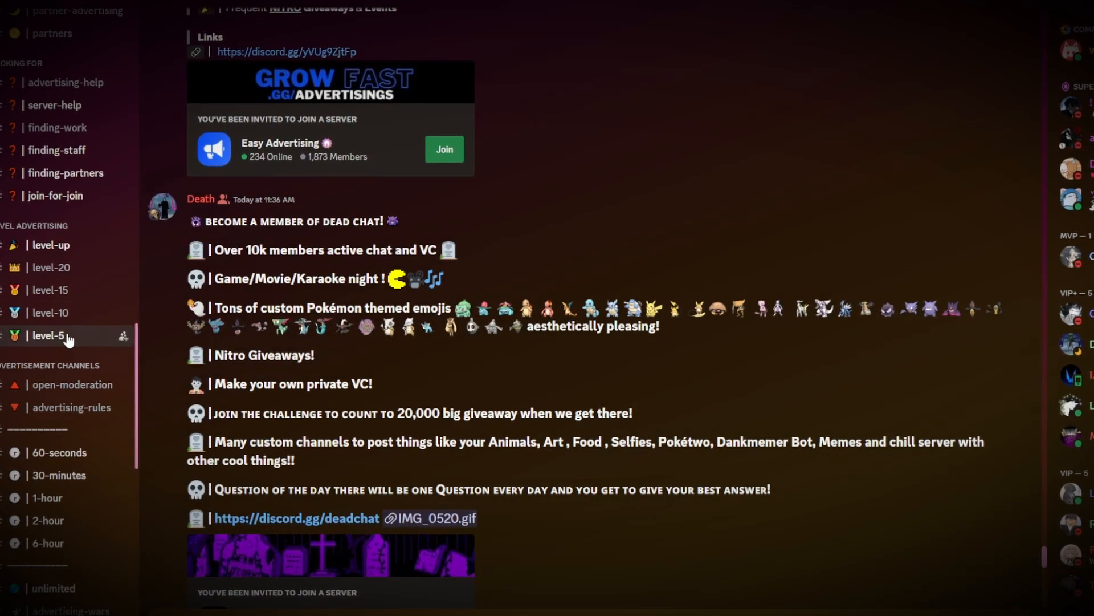
{"action": "scroll", "scroll_direction": "down", "scroll_amount": 3}
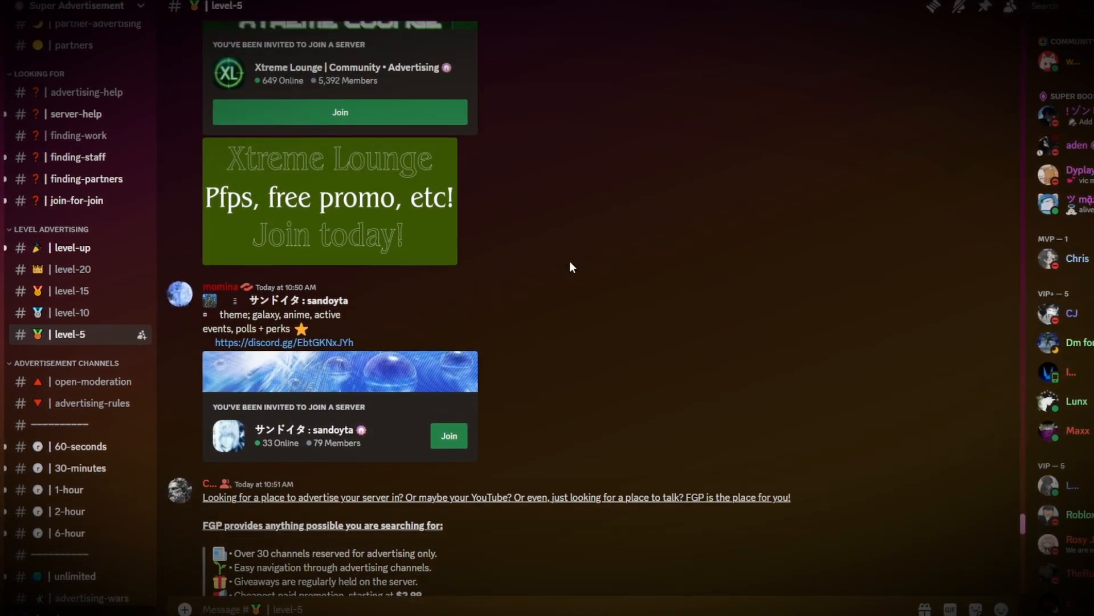
{"action": "scroll", "scroll_direction": "down", "scroll_amount": 3}
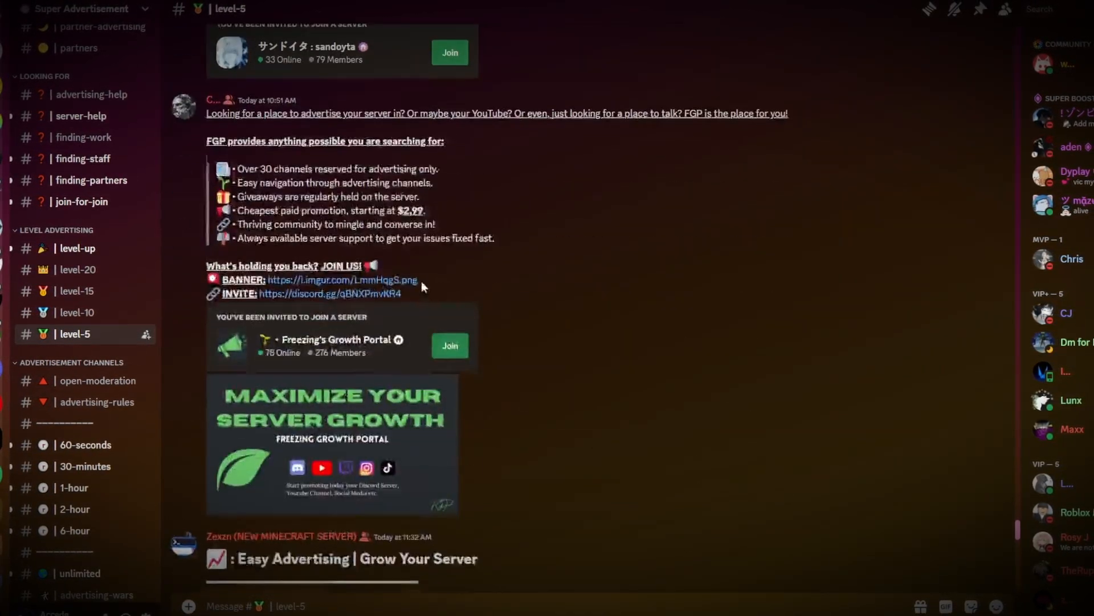
{"action": "scroll", "scroll_direction": "down", "scroll_amount": 3}
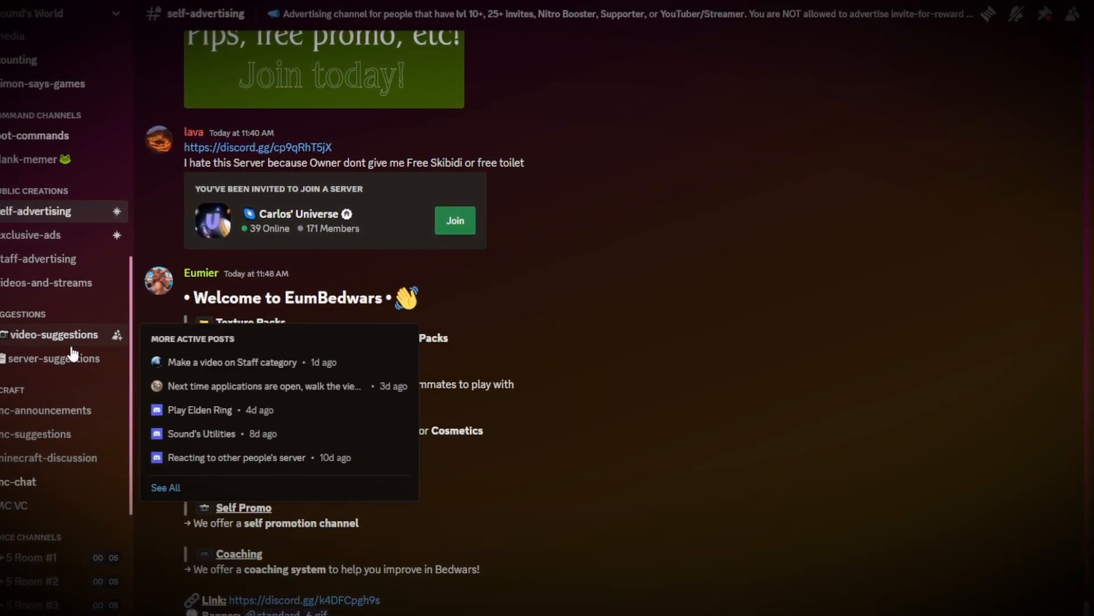
{"action": "mouse_move", "coordinate": [498, 429]}
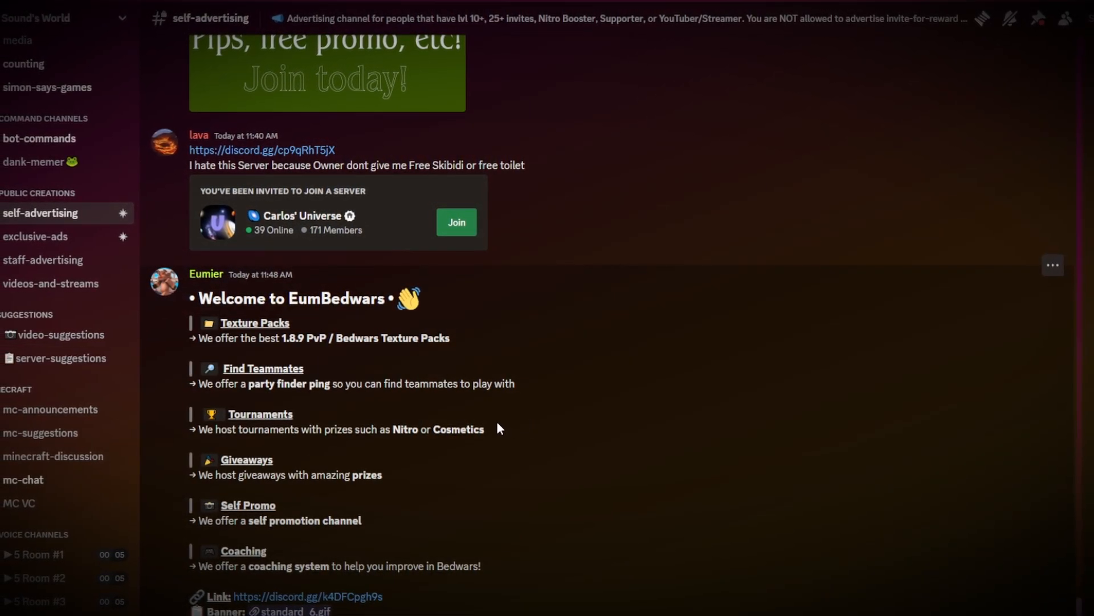
Browse the #self-advertising posts in Sound's World, then show its Server Shop
{"action": "scroll", "scroll_direction": "down", "scroll_amount": 3}
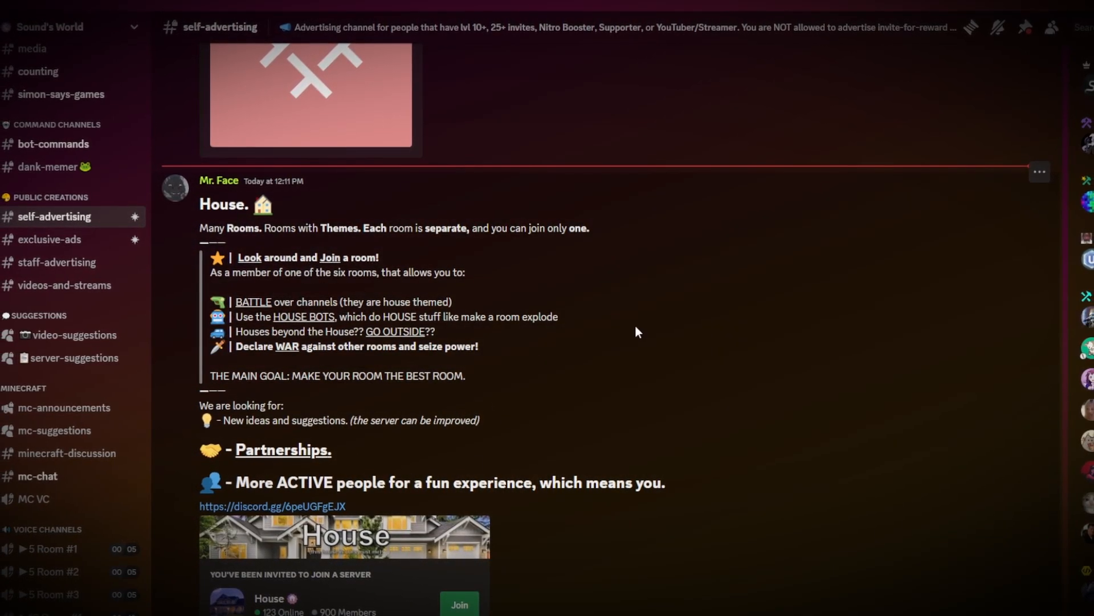
{"action": "scroll", "scroll_direction": "down", "scroll_amount": 3}
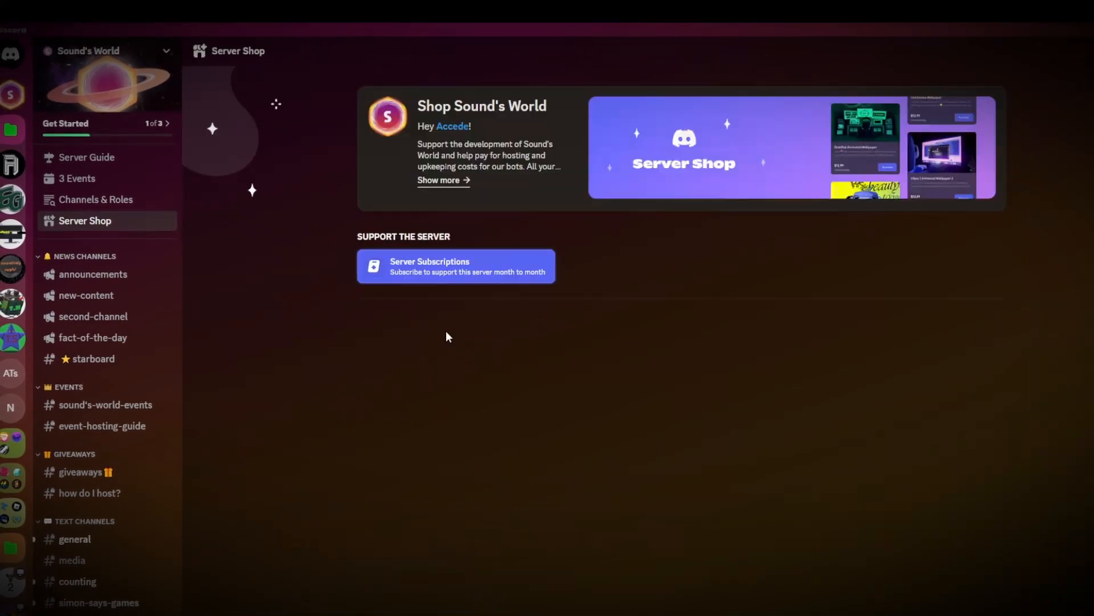
{"action": "left_click", "coordinate": [455, 266]}
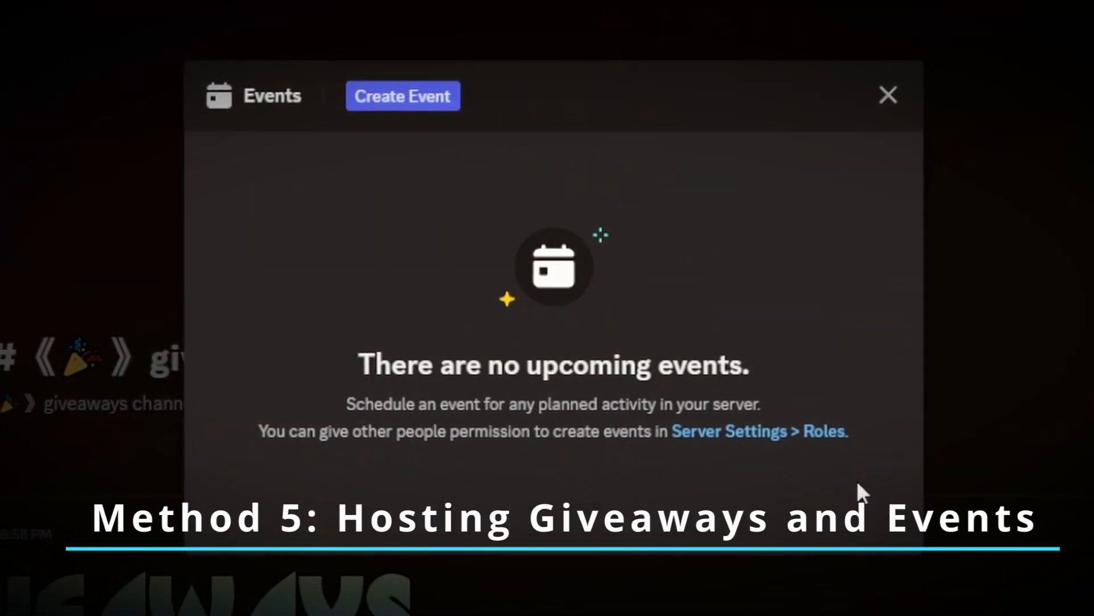
{"action": "mouse_move", "coordinate": [305, 147]}
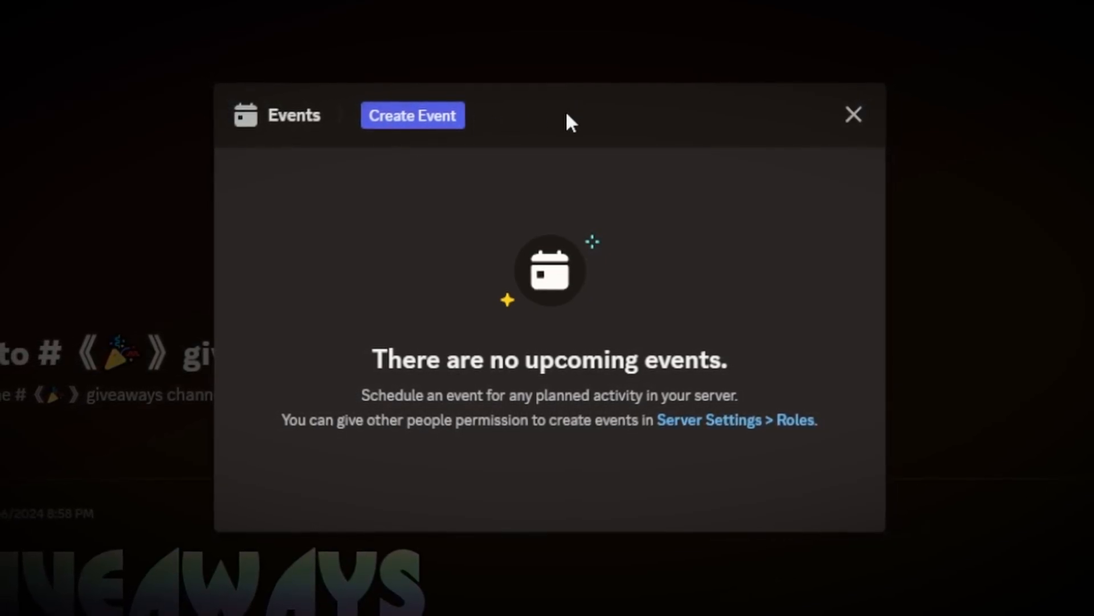
Start a new server event and choose Voice Channel as its location
{"action": "left_click", "coordinate": [411, 115]}
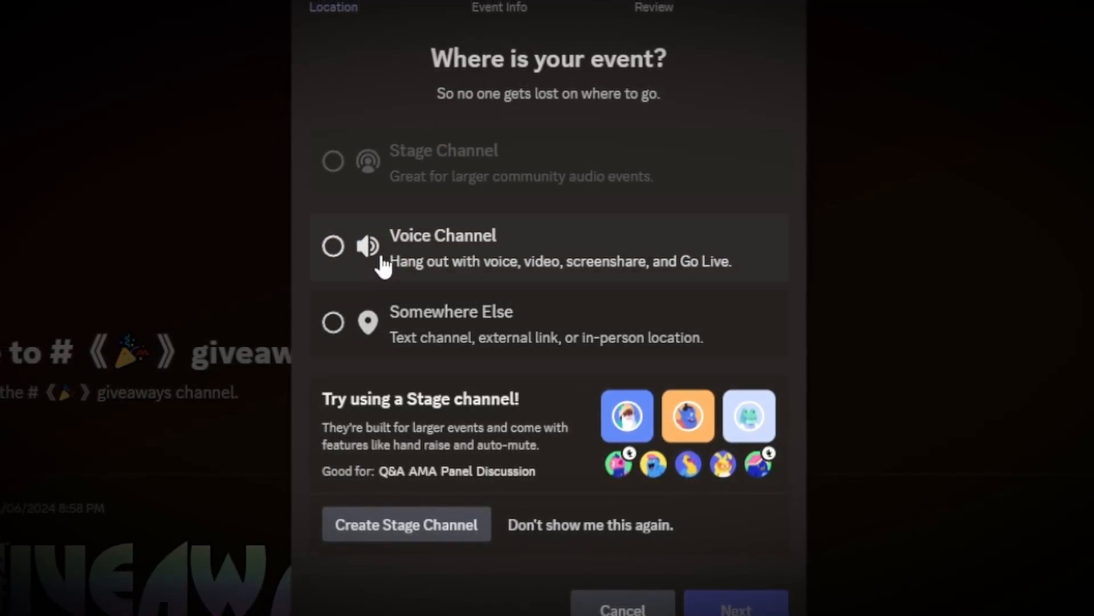
{"action": "left_click", "coordinate": [452, 322]}
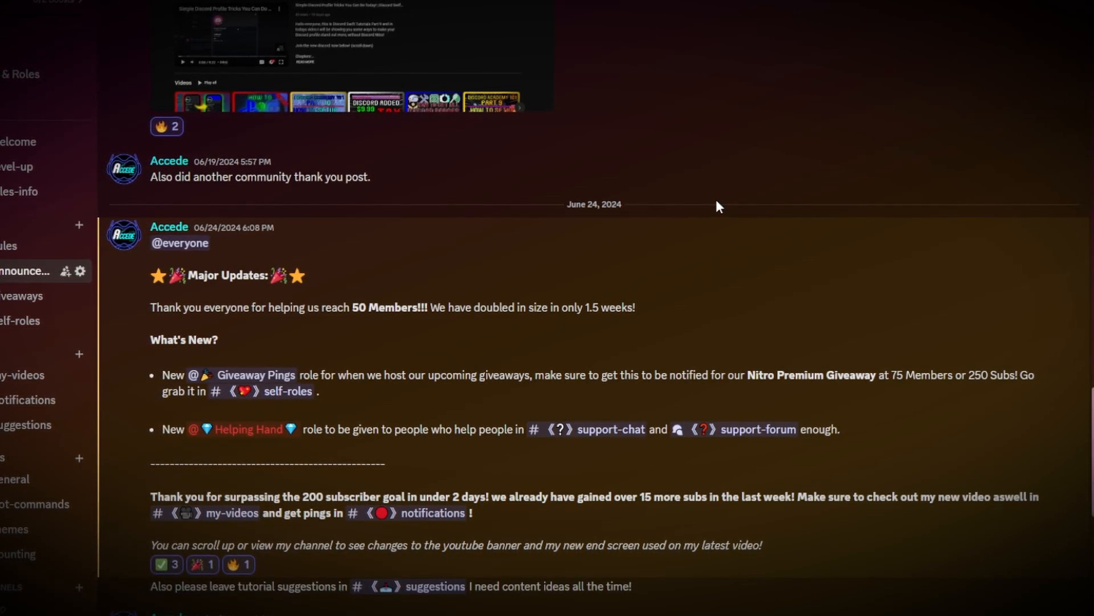
Scroll the #announcements channel to the June 24 Major Updates post about giveaway pings
{"action": "scroll", "scroll_direction": "down", "scroll_amount": 3}
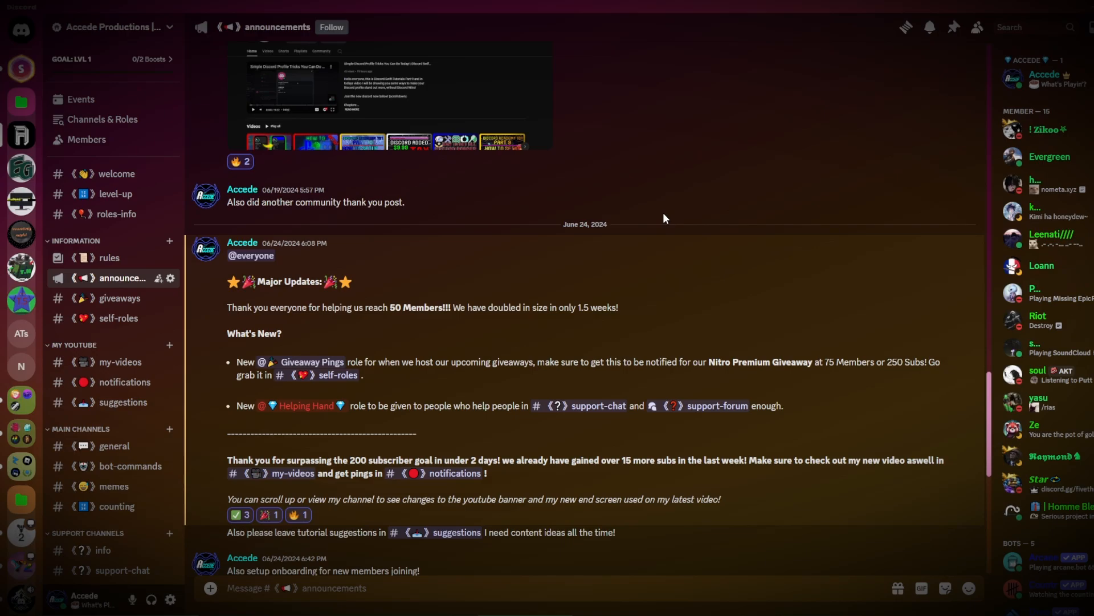
{"action": "mouse_move", "coordinate": [635, 238]}
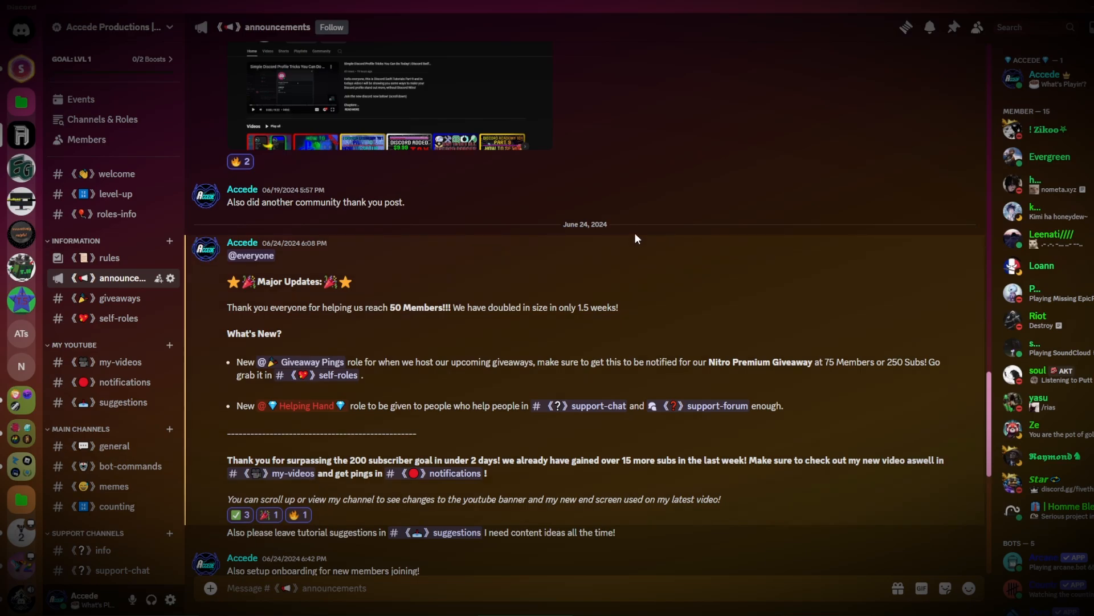